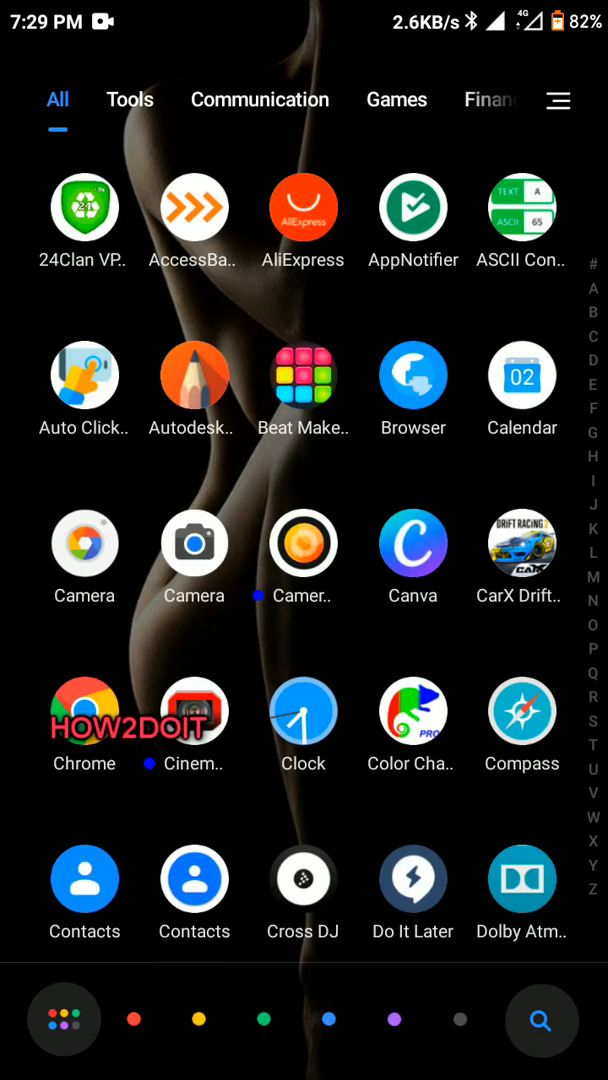
# - Scroll the app drawer to find and launch Magisk Manager
pyautogui.scroll(-3)
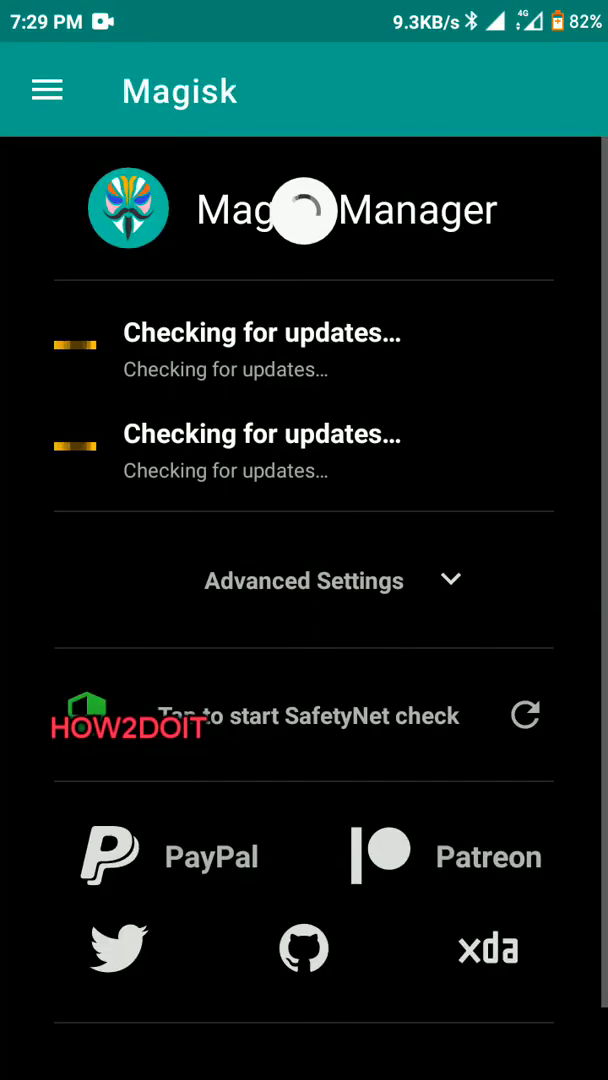
# - Go to Magisk's Downloads list to look for the Advanced Charging Controller module
pyautogui.click(47, 89)
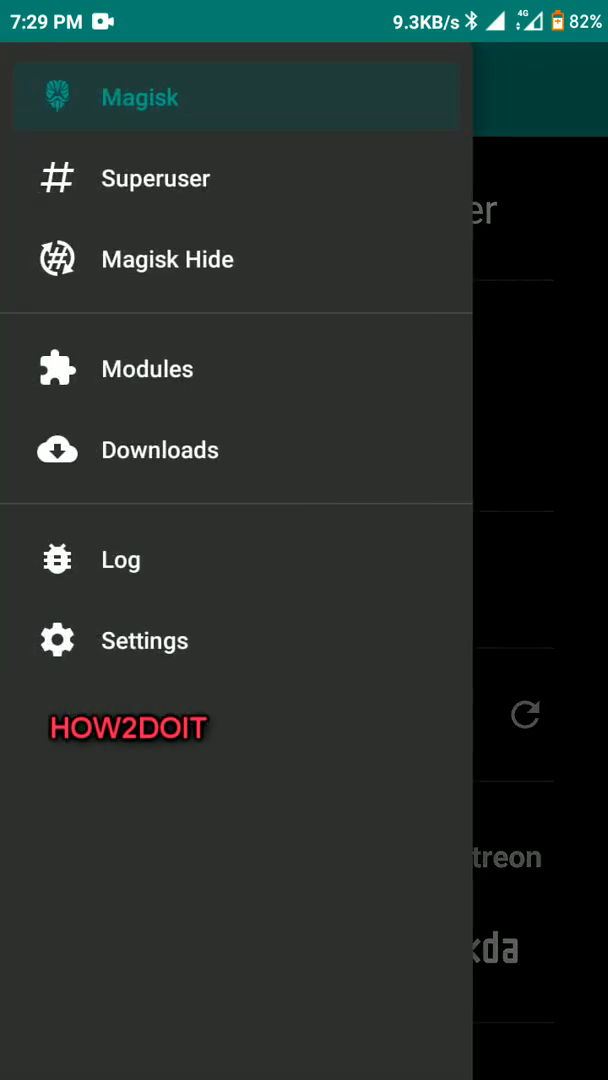
pyautogui.click(159, 450)
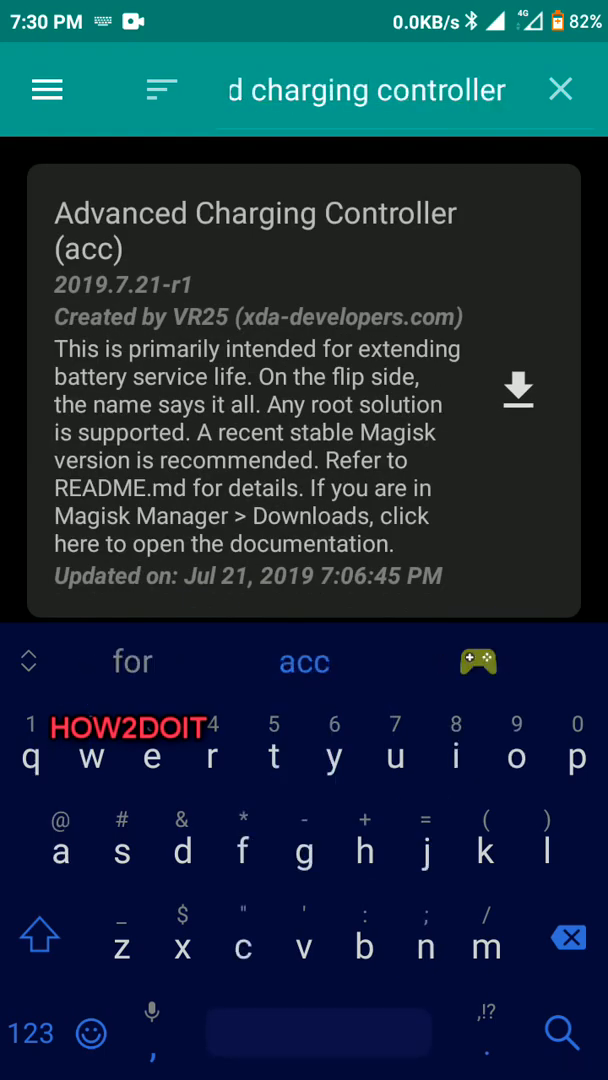
# - Download the acc module and confirm INSTALL in the dialog
pyautogui.click(518, 390)
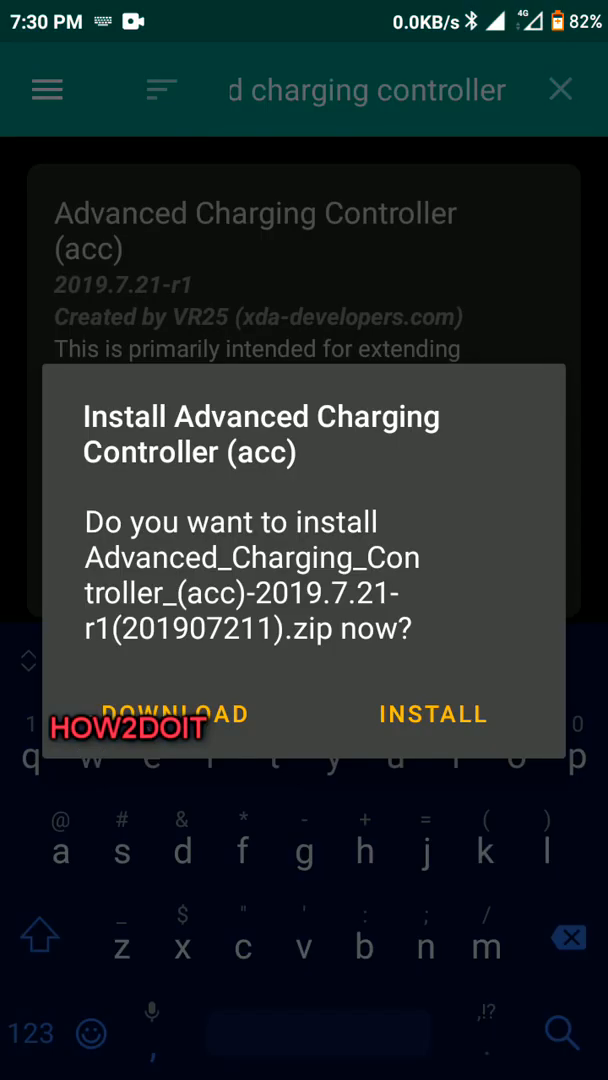
pyautogui.click(432, 714)
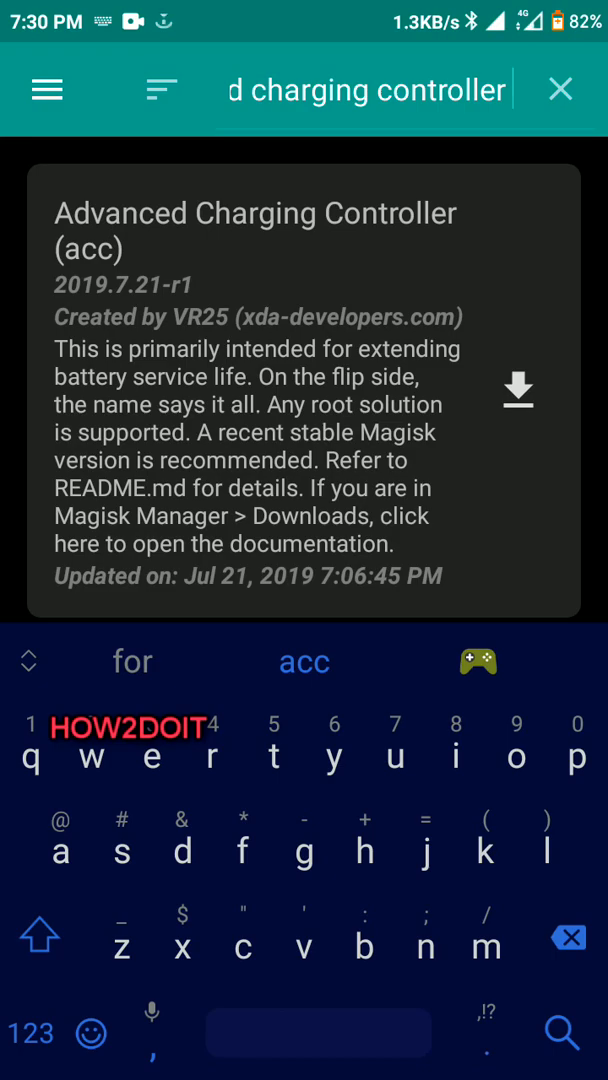
pyautogui.click(517, 388)
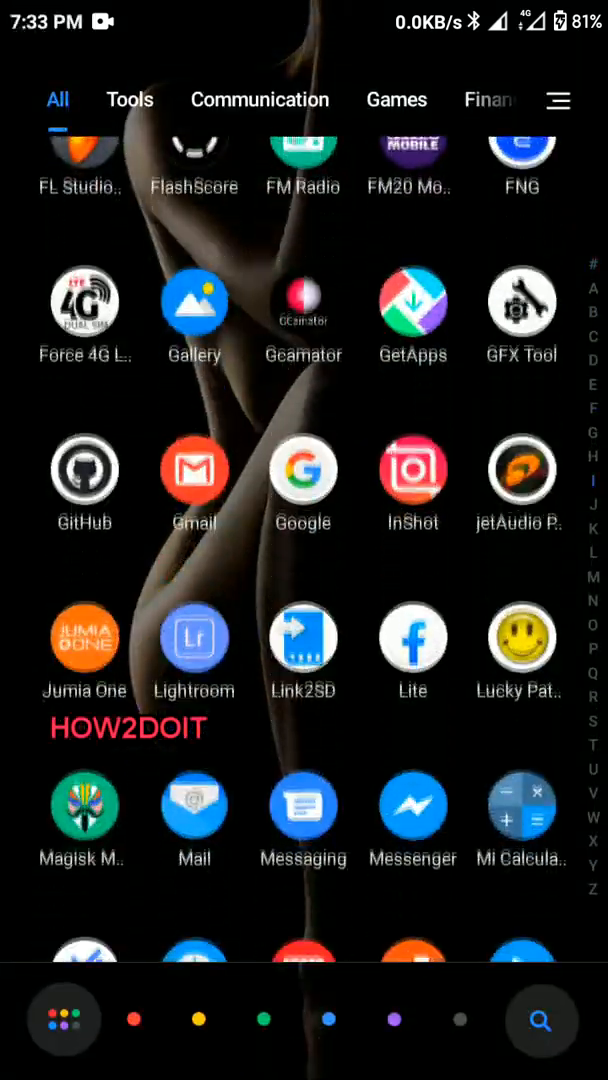
# - Search the Play Store for 'terminal emulator' to reach Terminal Emulator for Android
pyautogui.scroll(-3)
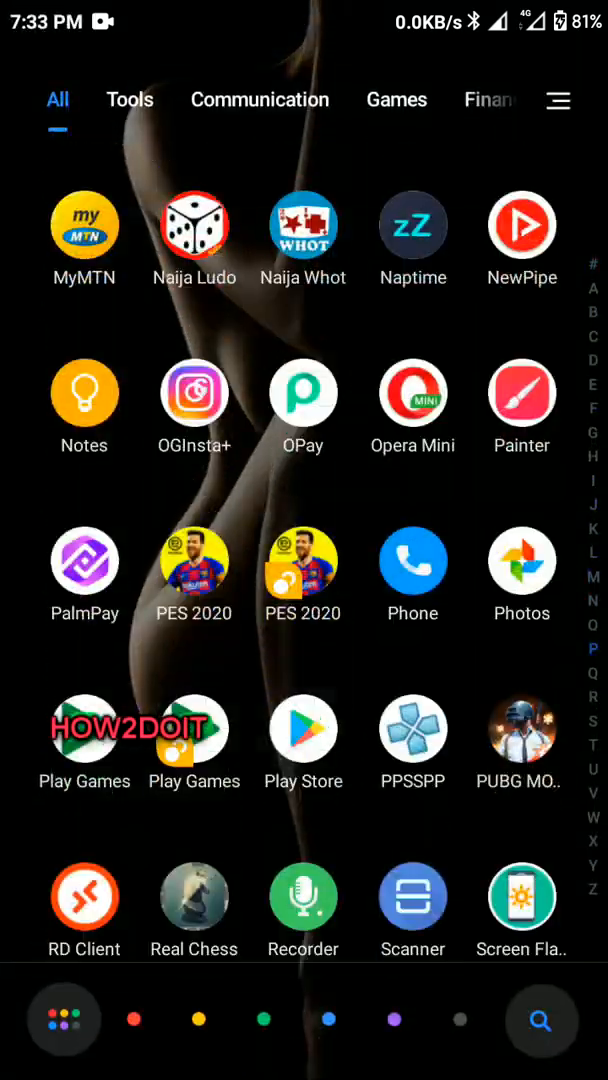
pyautogui.click(303, 726)
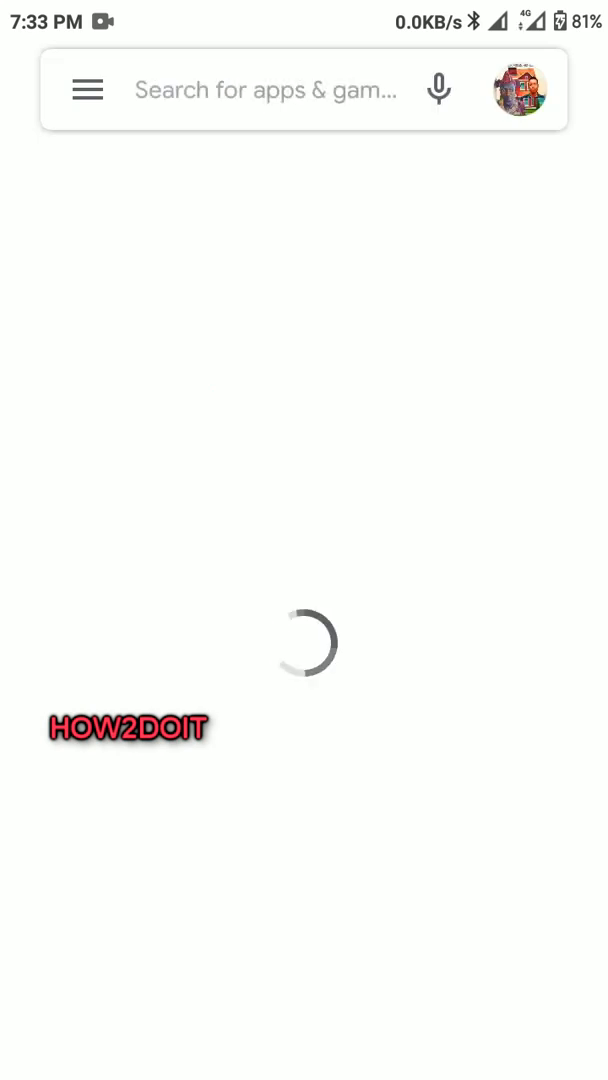
pyautogui.write('ter')
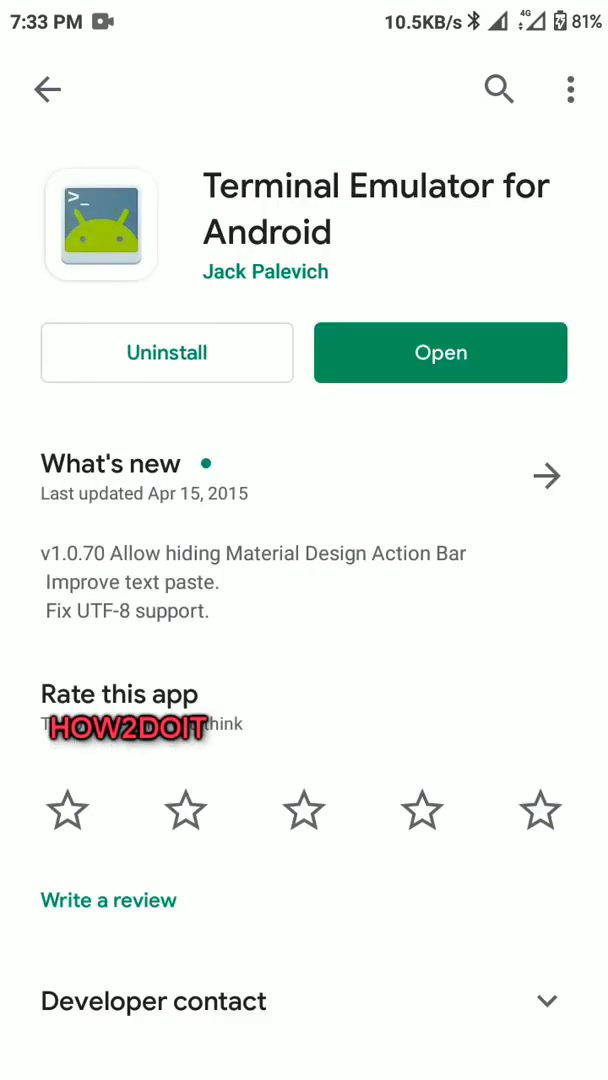
# - Launch Terminal Emulator for Android and gain root with 'su'
pyautogui.click(440, 352)
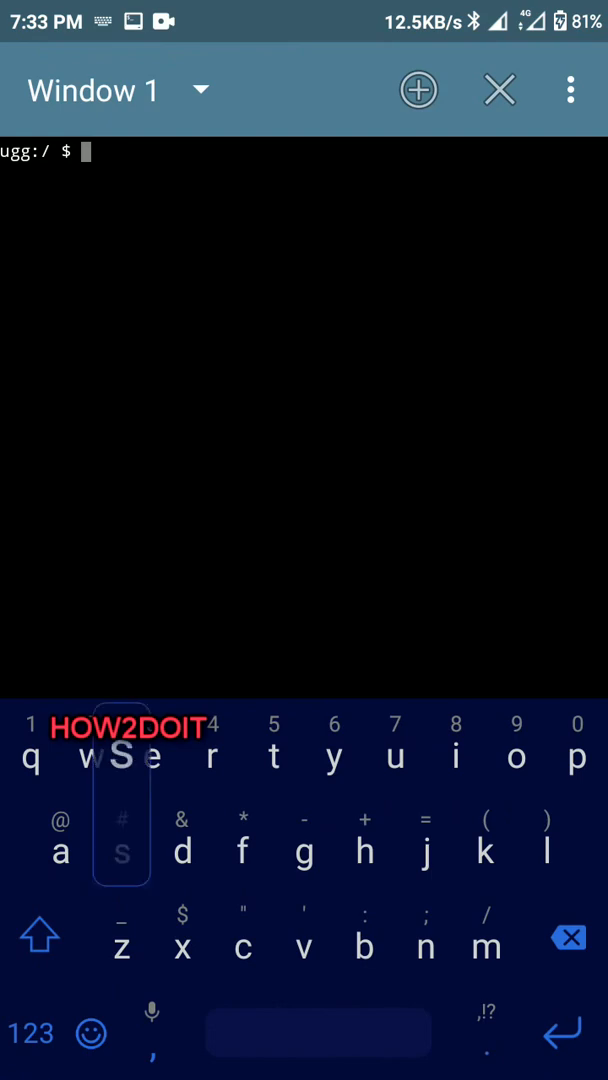
pyautogui.write('su')
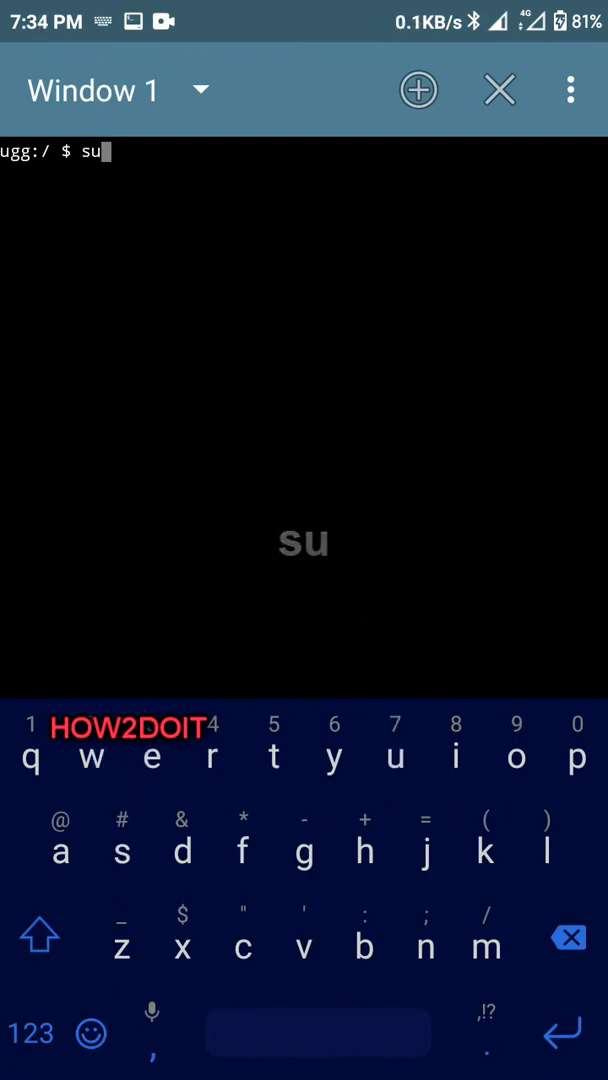
pyautogui.press('Enter')
pyautogui.write('a')
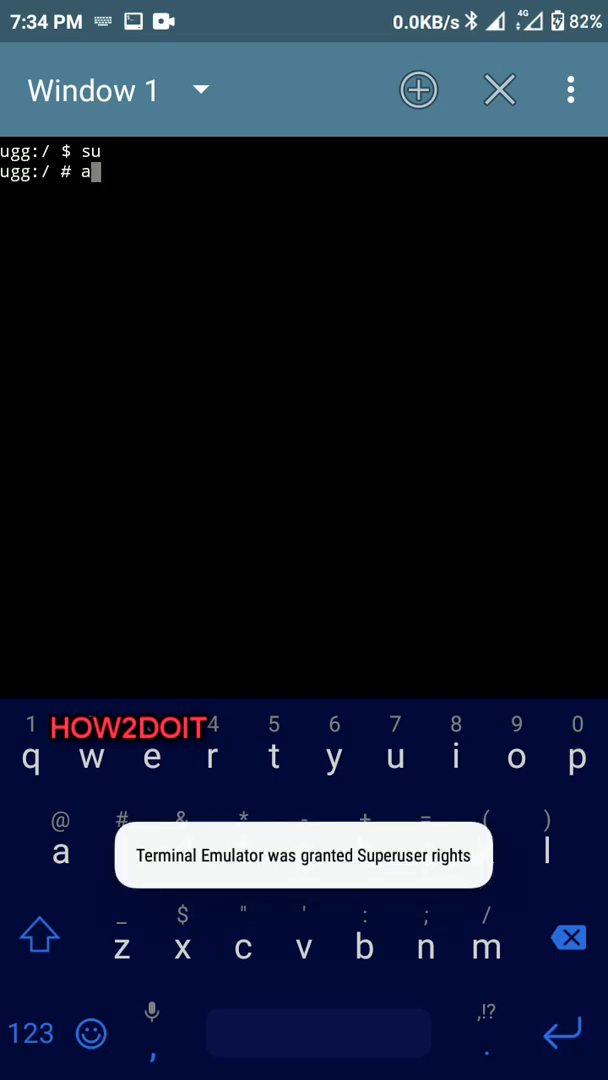
# - Run 'acc -d 83%' to disable charging until battery reaches 83%
pyautogui.write('cc')
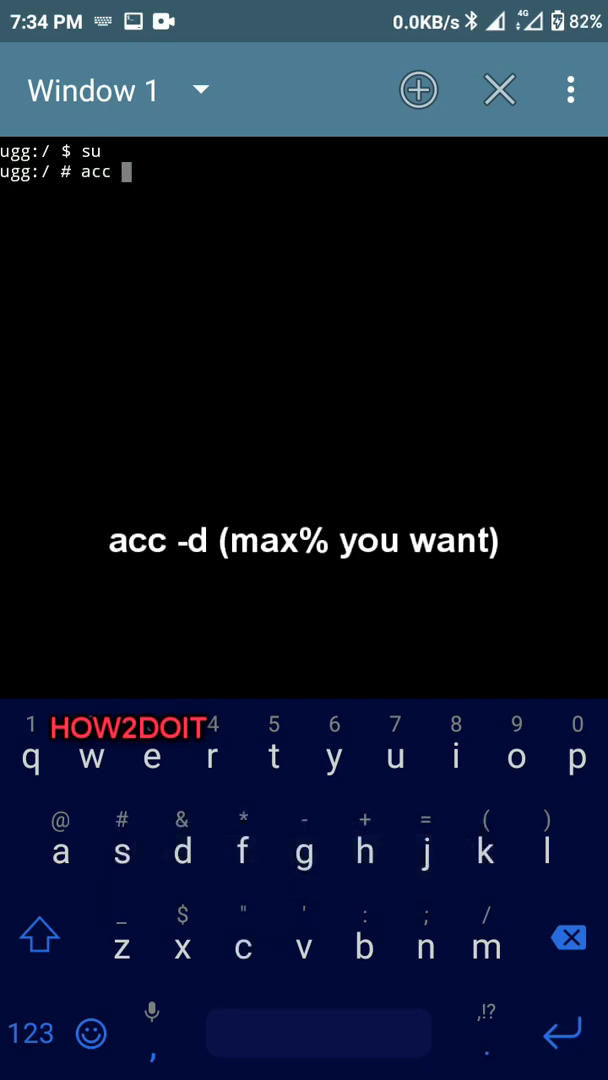
pyautogui.write('-d 83')
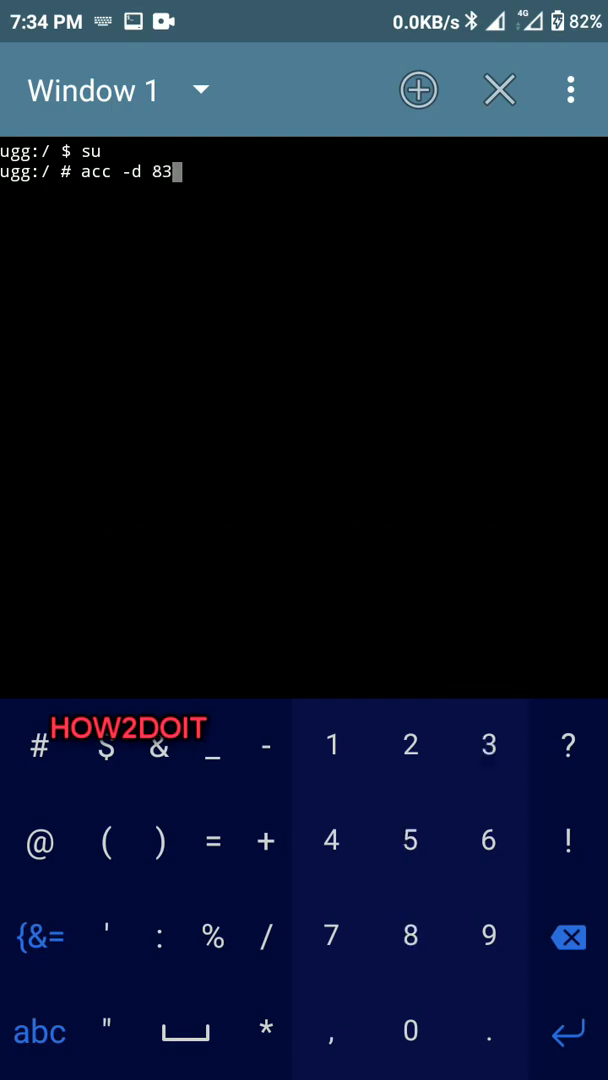
pyautogui.write('%')
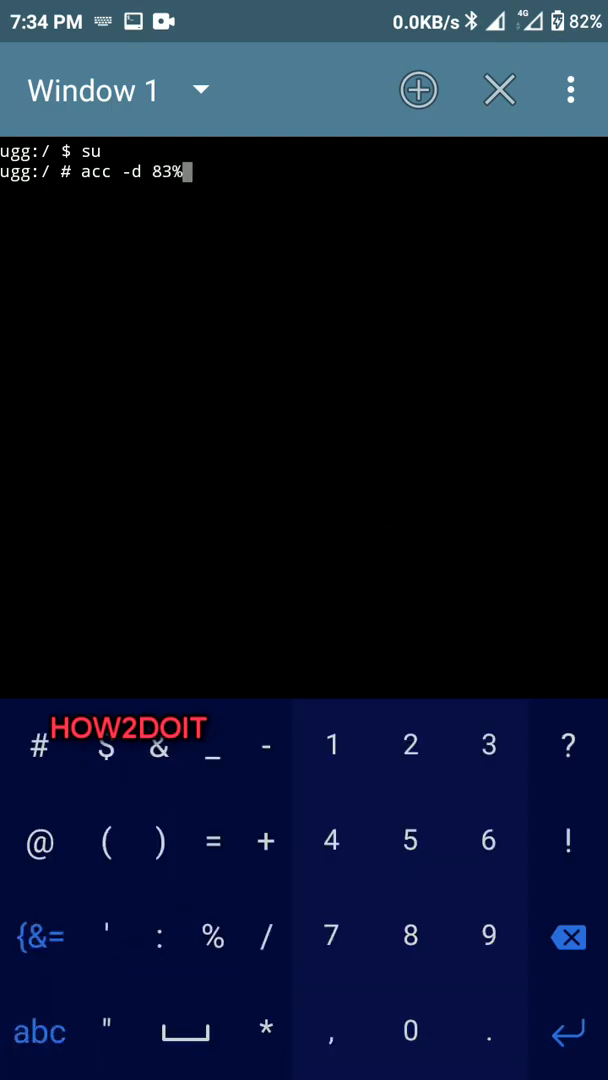
pyautogui.press('Enter')
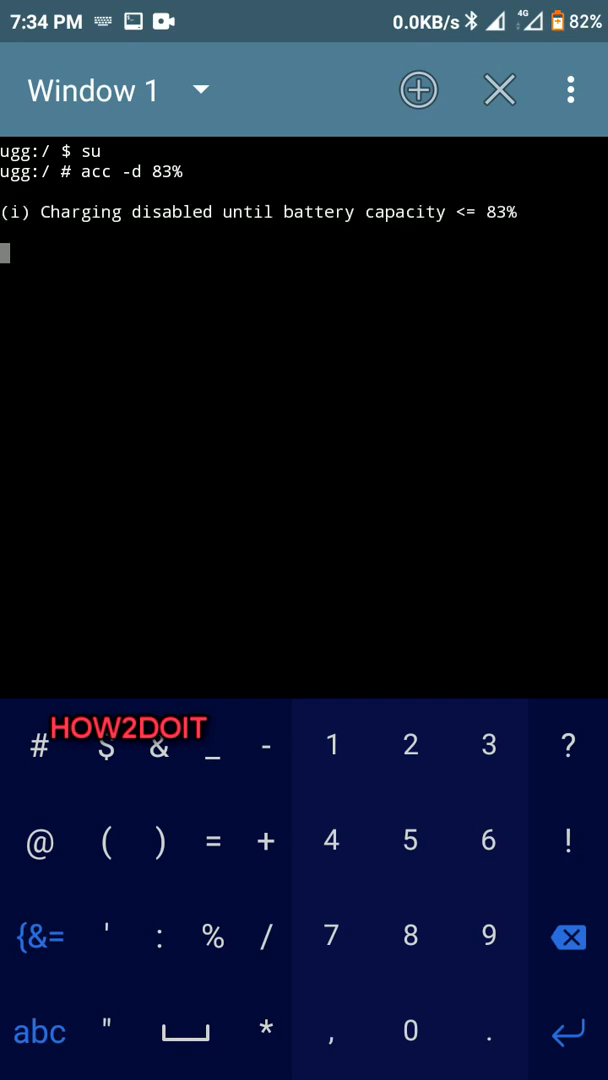
# - Return to a fresh prompt and run 'acc -e 70%'
pyautogui.press('Enter')
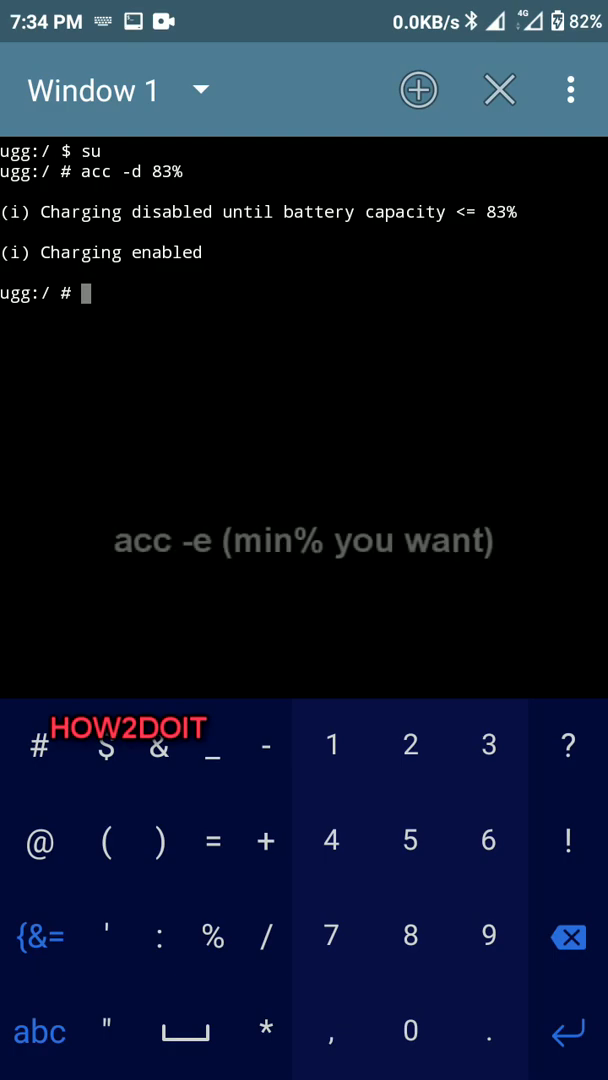
pyautogui.write('acc')
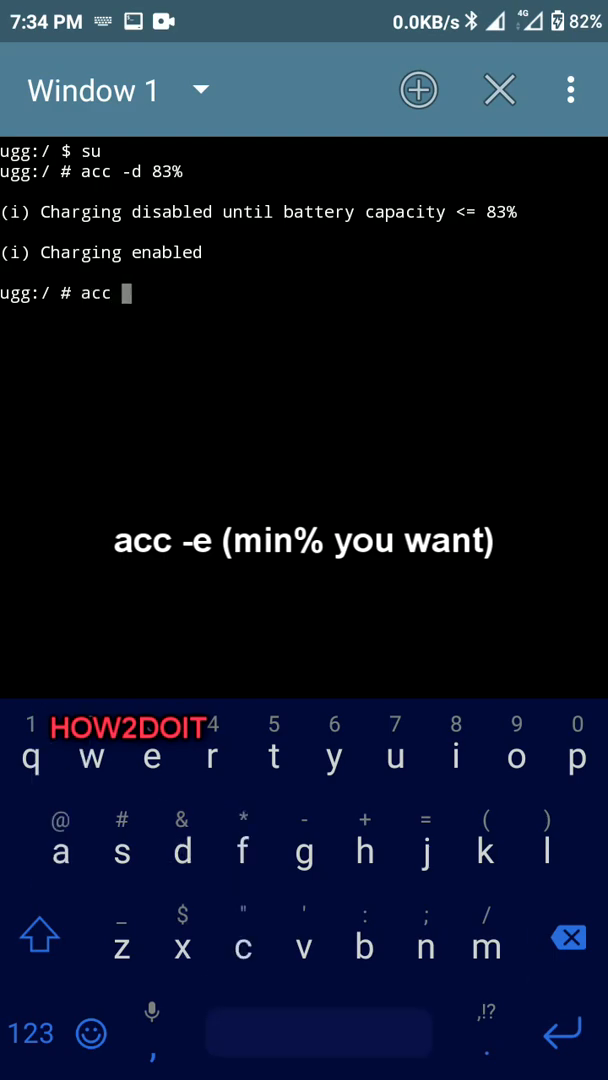
pyautogui.write('-e 70')
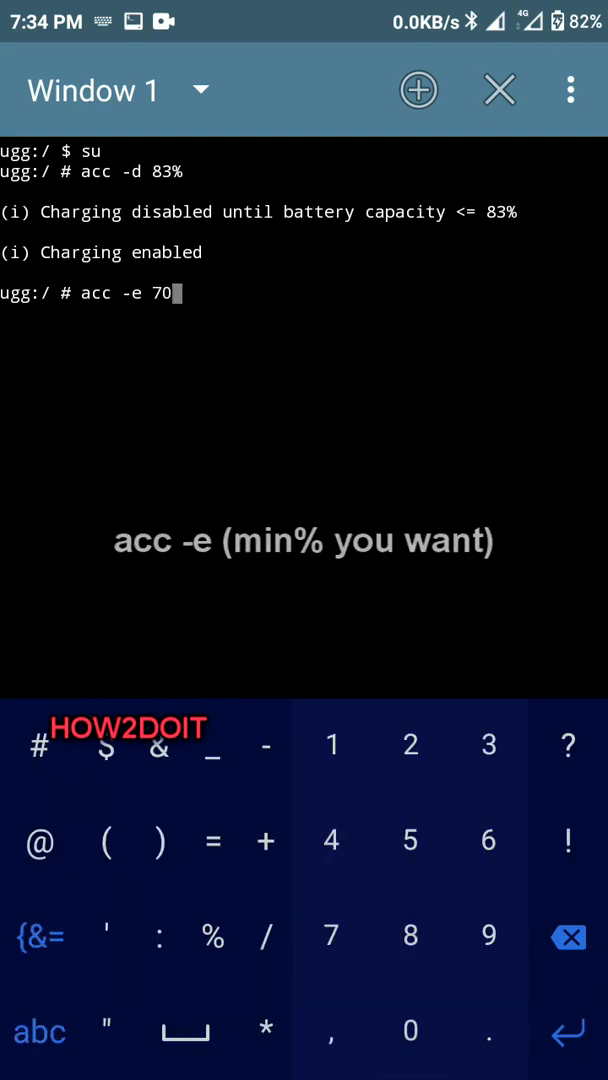
pyautogui.press('Enter')
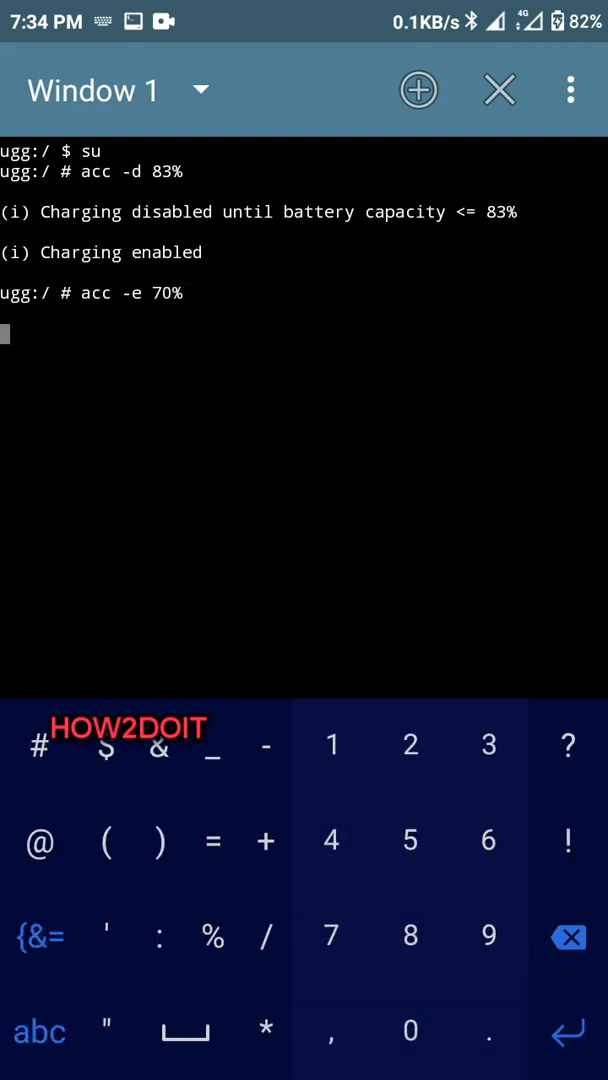